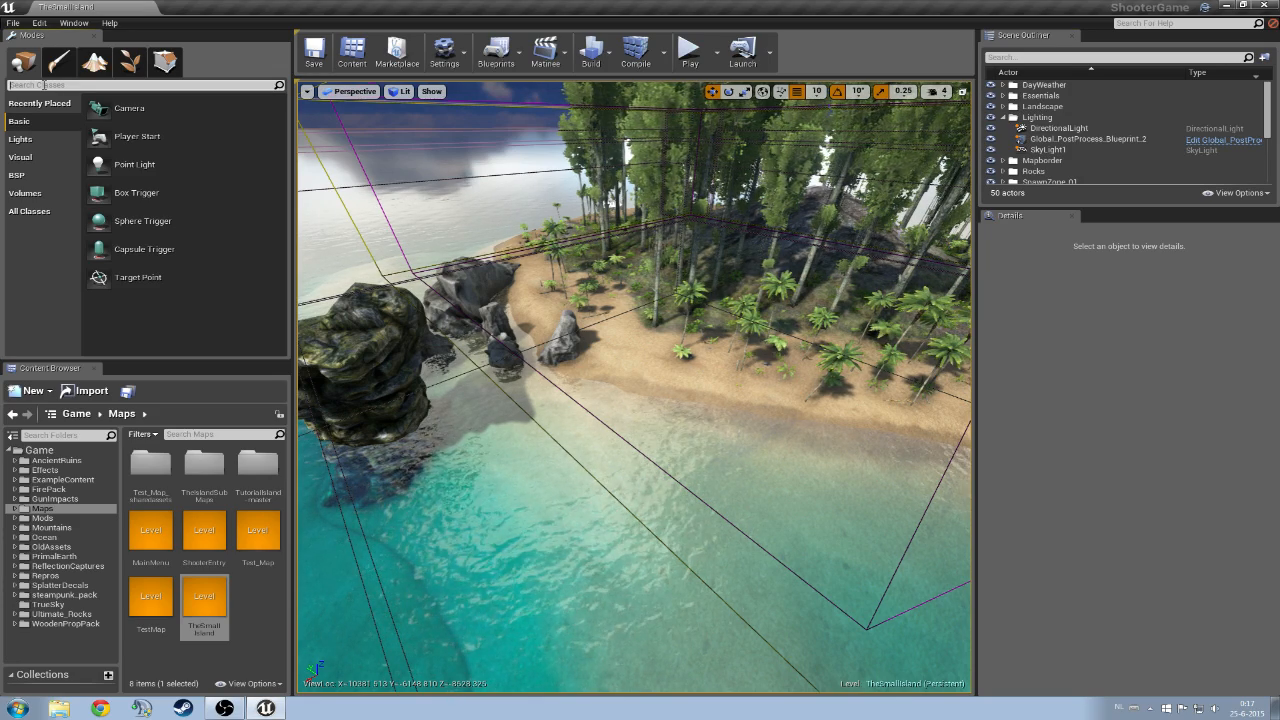
Search the placeable actors for 'Global' to find Global_PostProcess_Blueprint.
{"action": "type", "text": "Global"}
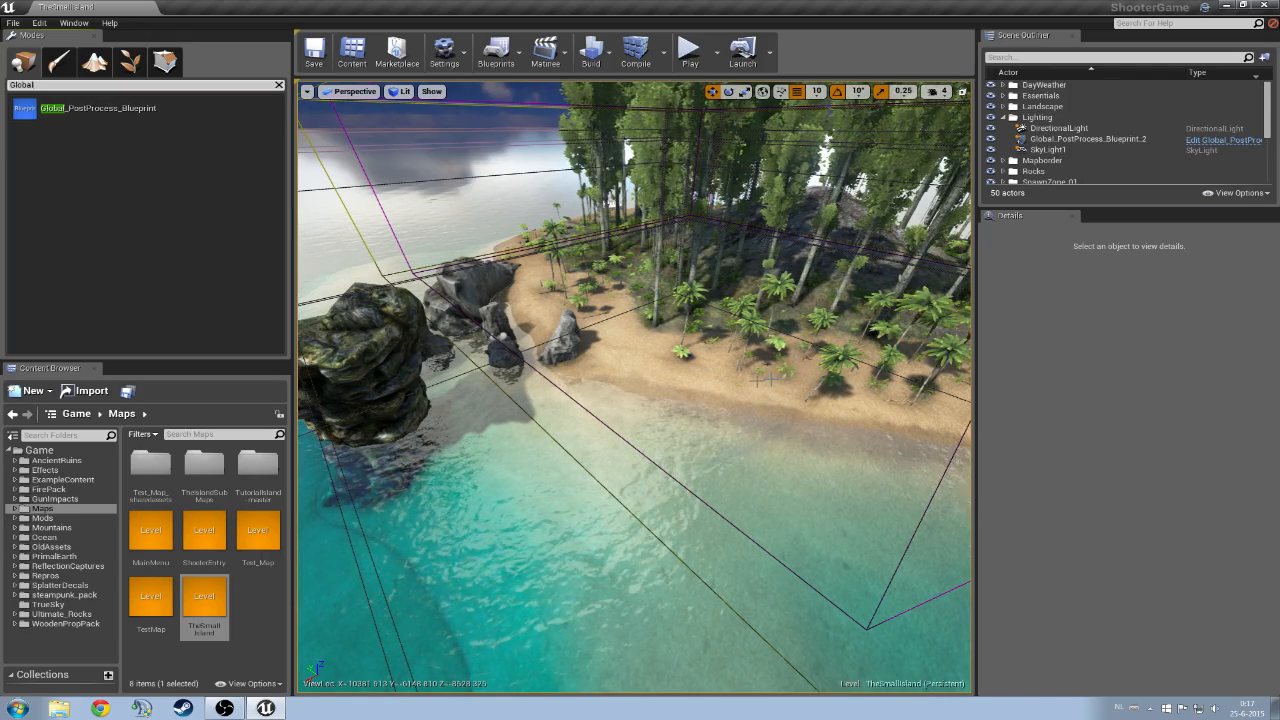
Select Global_PostProcess_Blueprint_2 and browse its film, scene color and bloom settings.
{"action": "left_click", "coordinate": [1087, 138]}
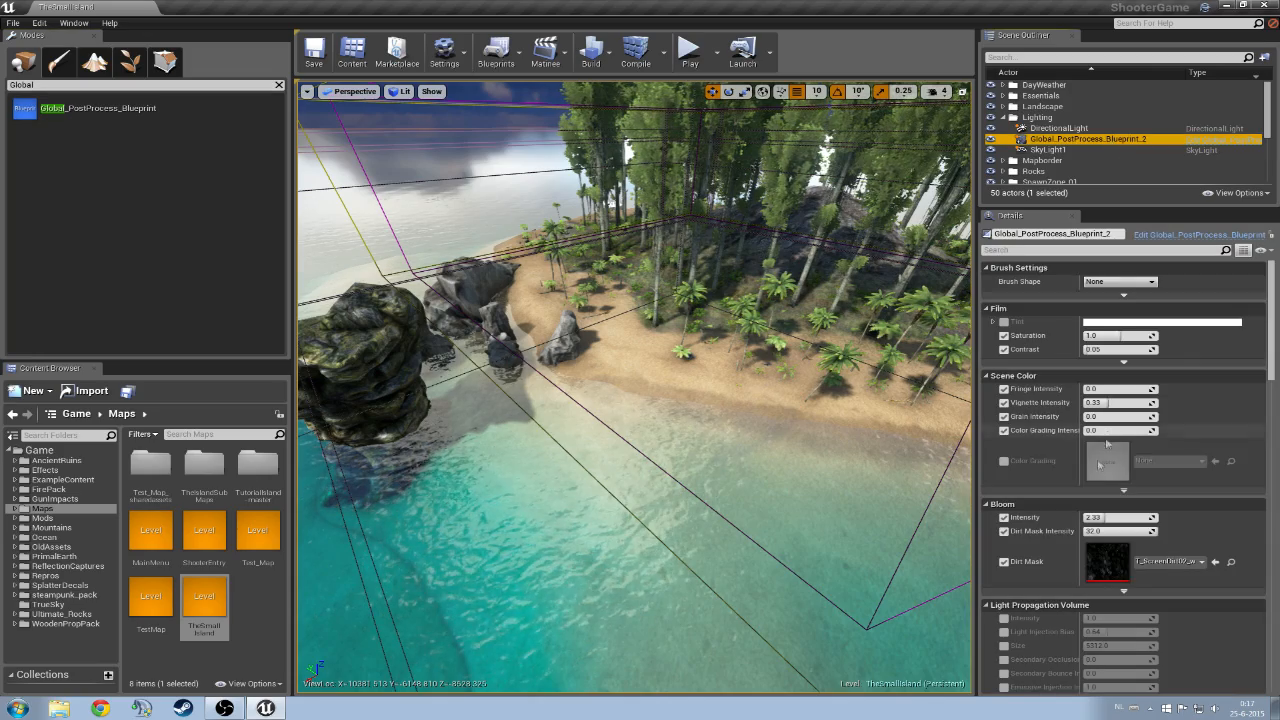
{"action": "scroll", "scroll_direction": "down", "scroll_amount": 3}
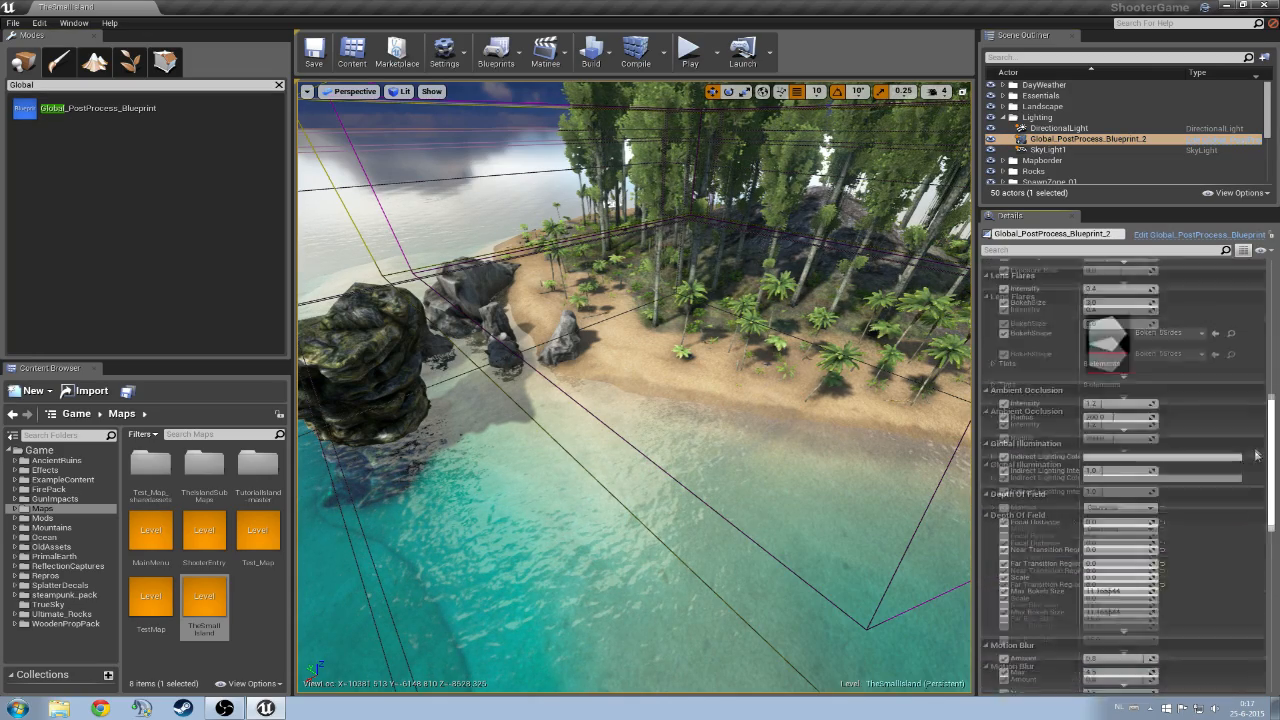
{"action": "scroll", "scroll_direction": "down", "scroll_amount": 3}
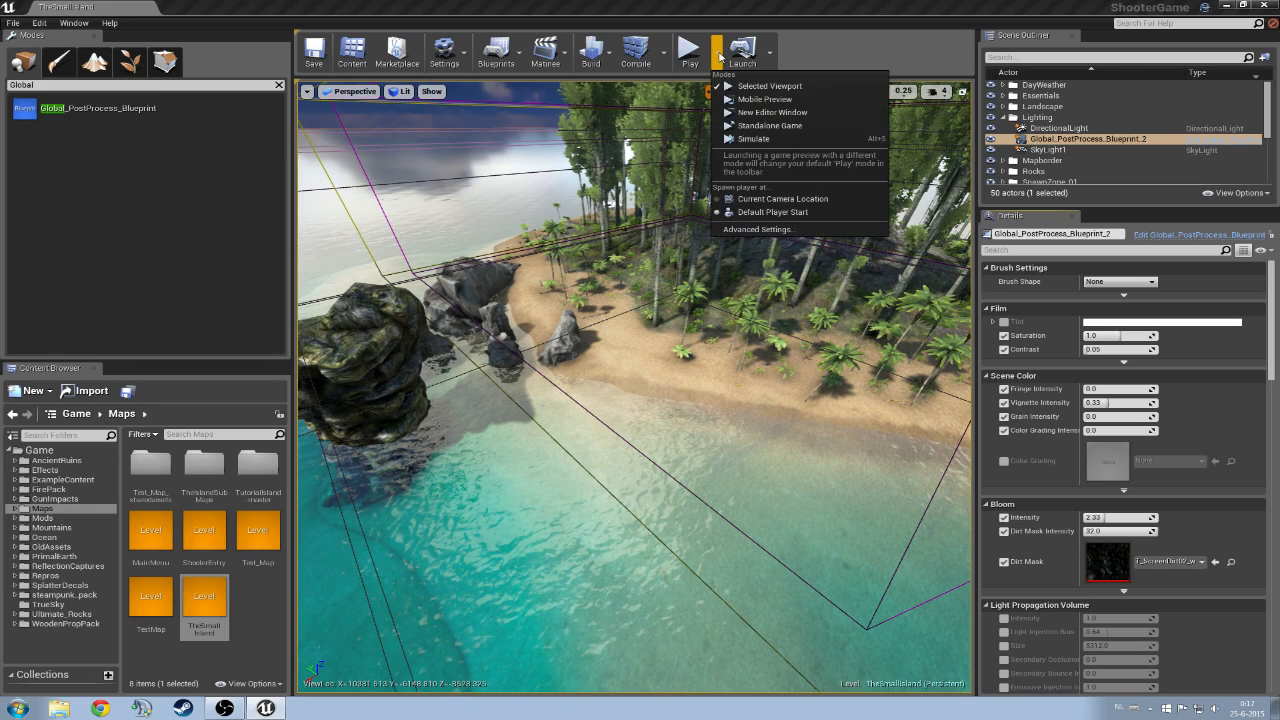
{"action": "mouse_move", "coordinate": [758, 229]}
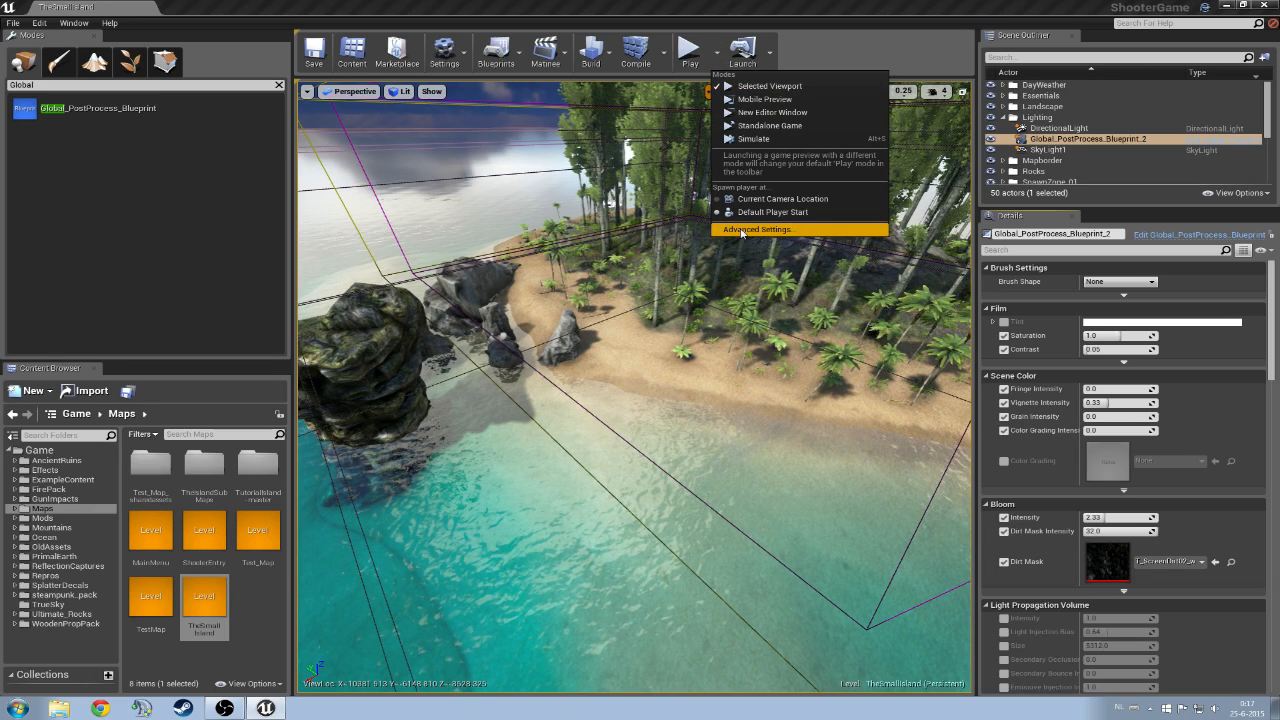
{"action": "left_click", "coordinate": [756, 229]}
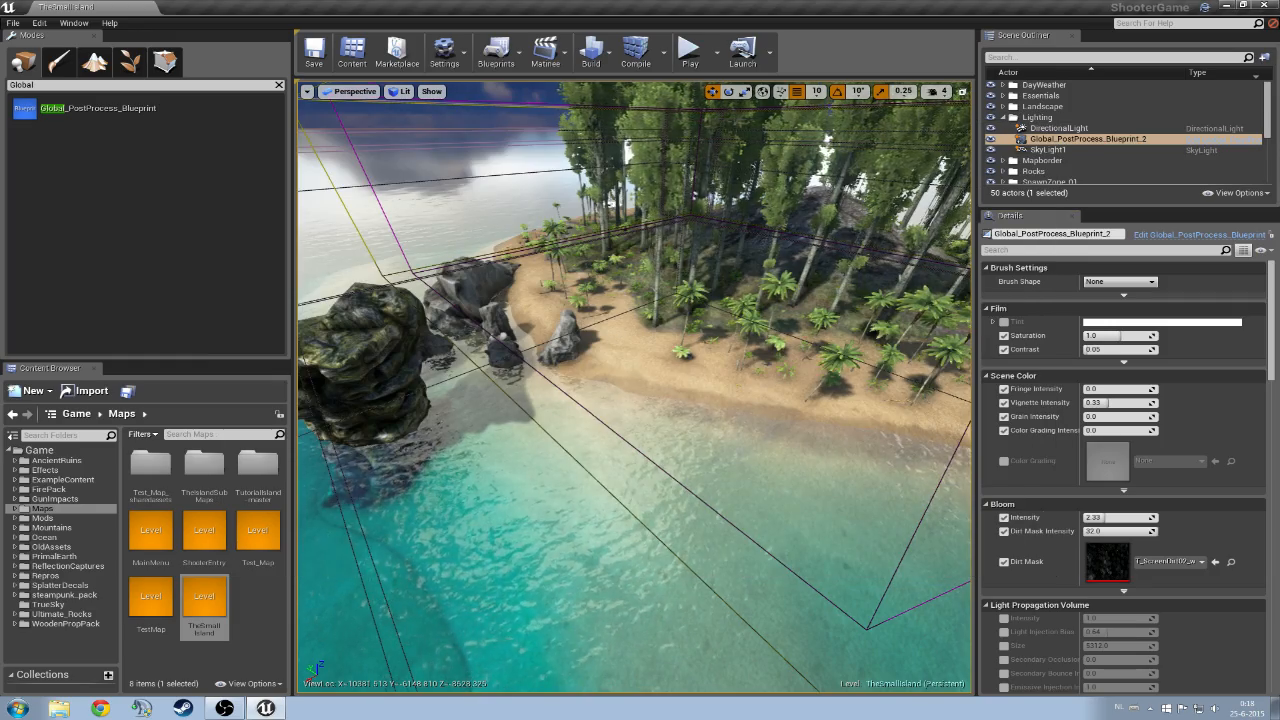
Pull back and orbit the Perspective view to show the whole island with its trees.
{"action": "left_click_drag", "start_coordinate": [640, 400], "coordinate": [620, 300]}
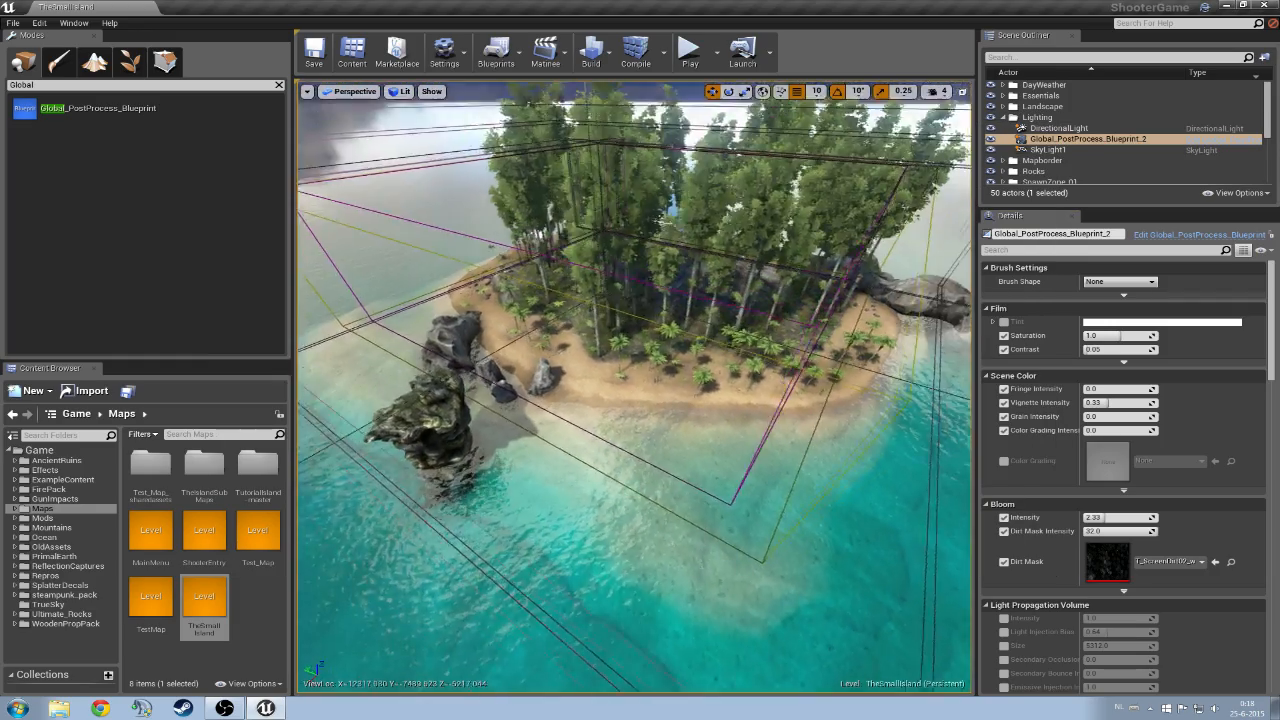
{"action": "left_click_drag", "start_coordinate": [640, 400], "coordinate": [640, 320]}
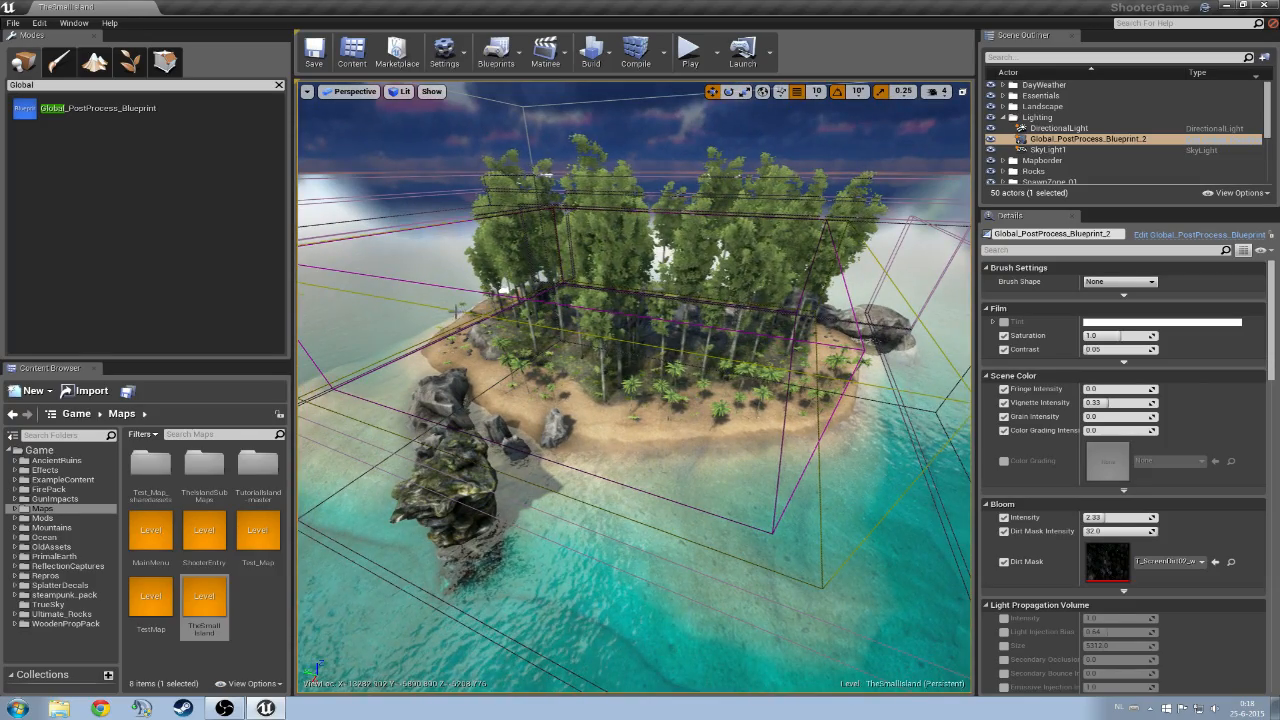